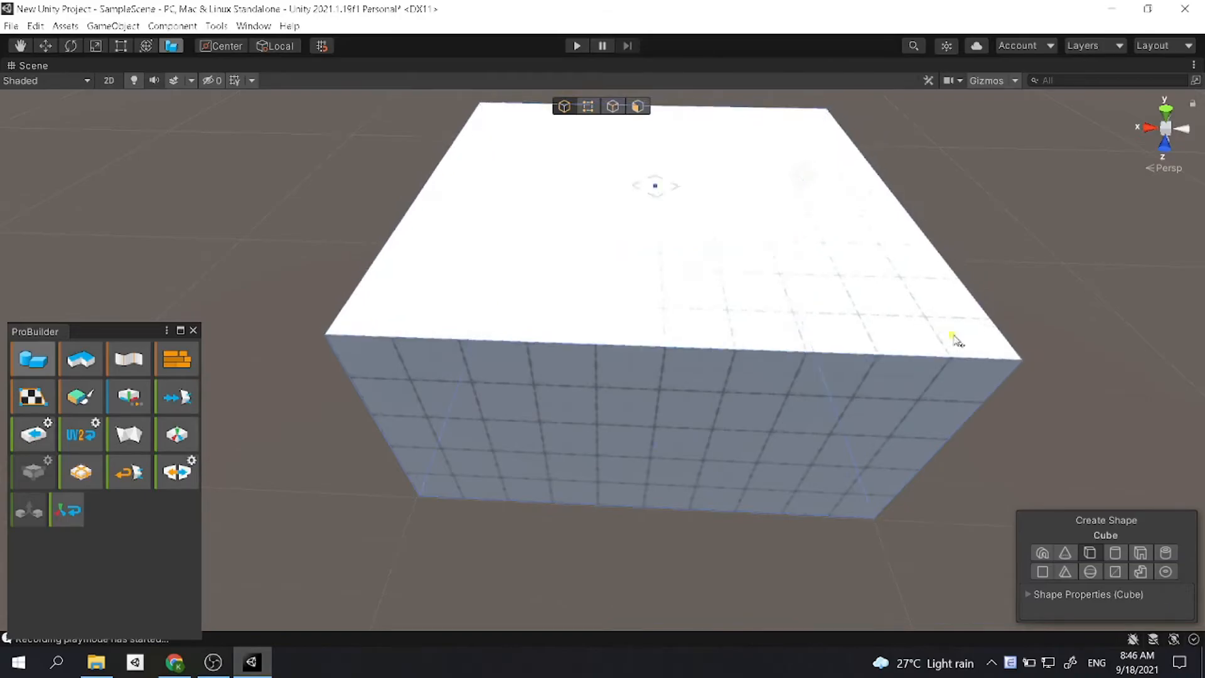
{"action": "left_click", "coordinate": [576, 45]}
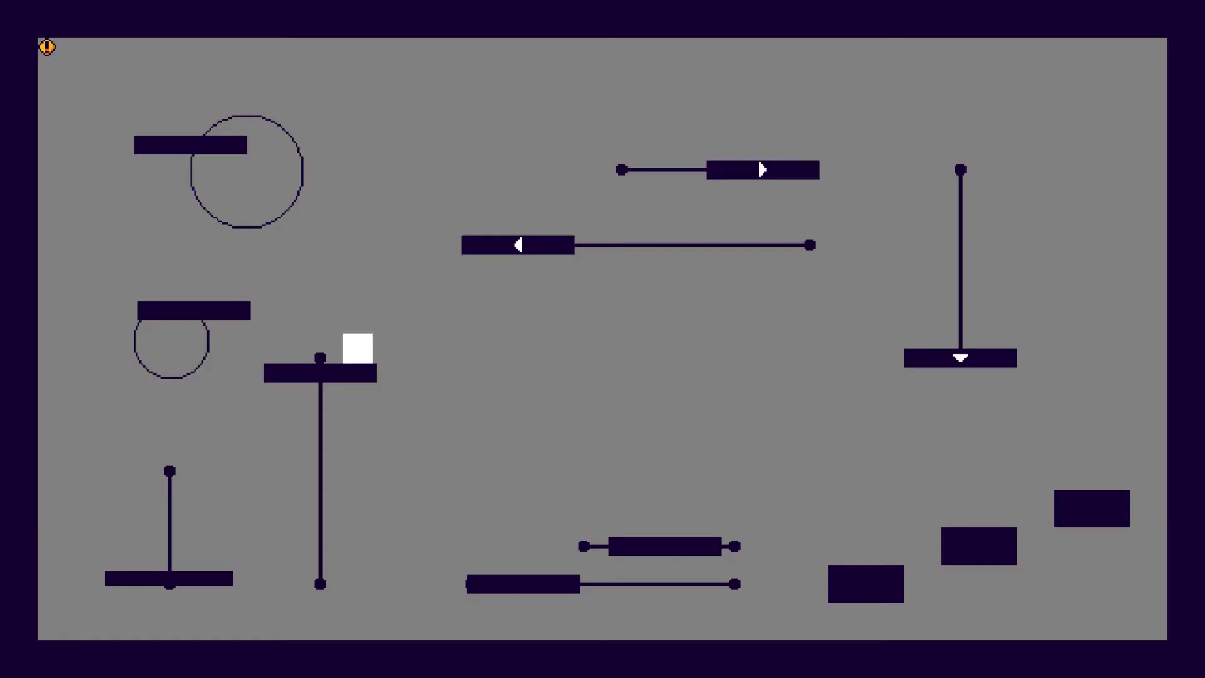
{"action": "left_click", "coordinate": [575, 45]}
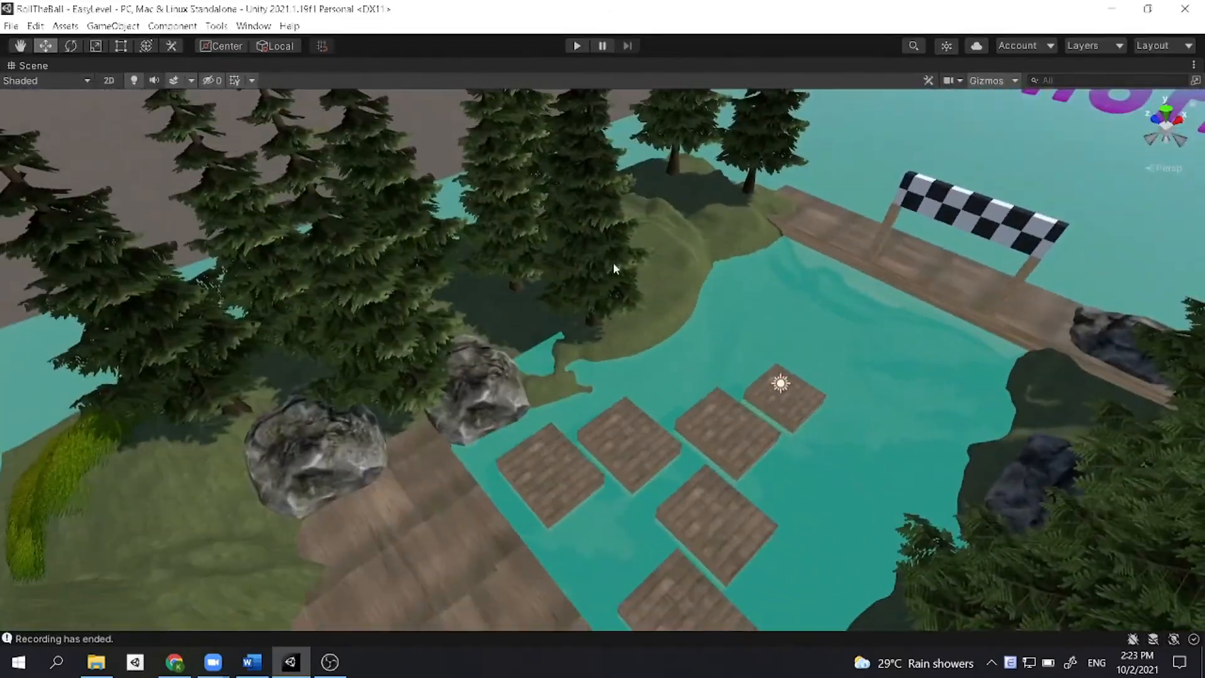
{"action": "left_click", "coordinate": [577, 45]}
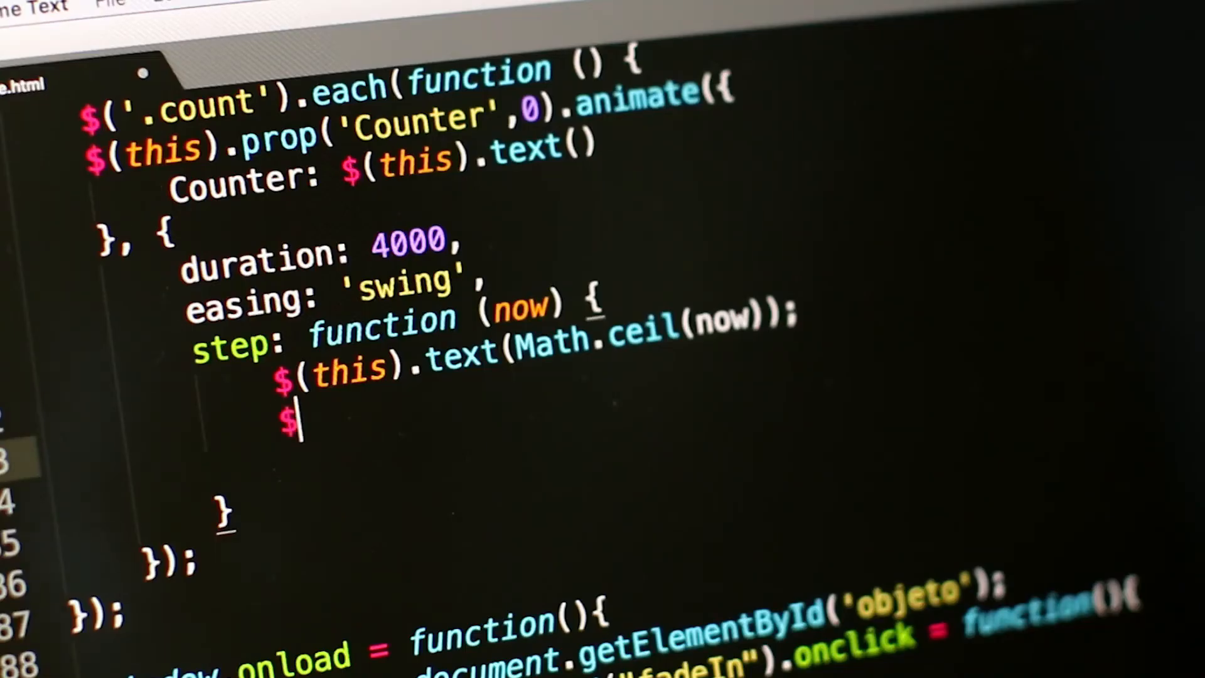
{"action": "type", "text": "(t"}
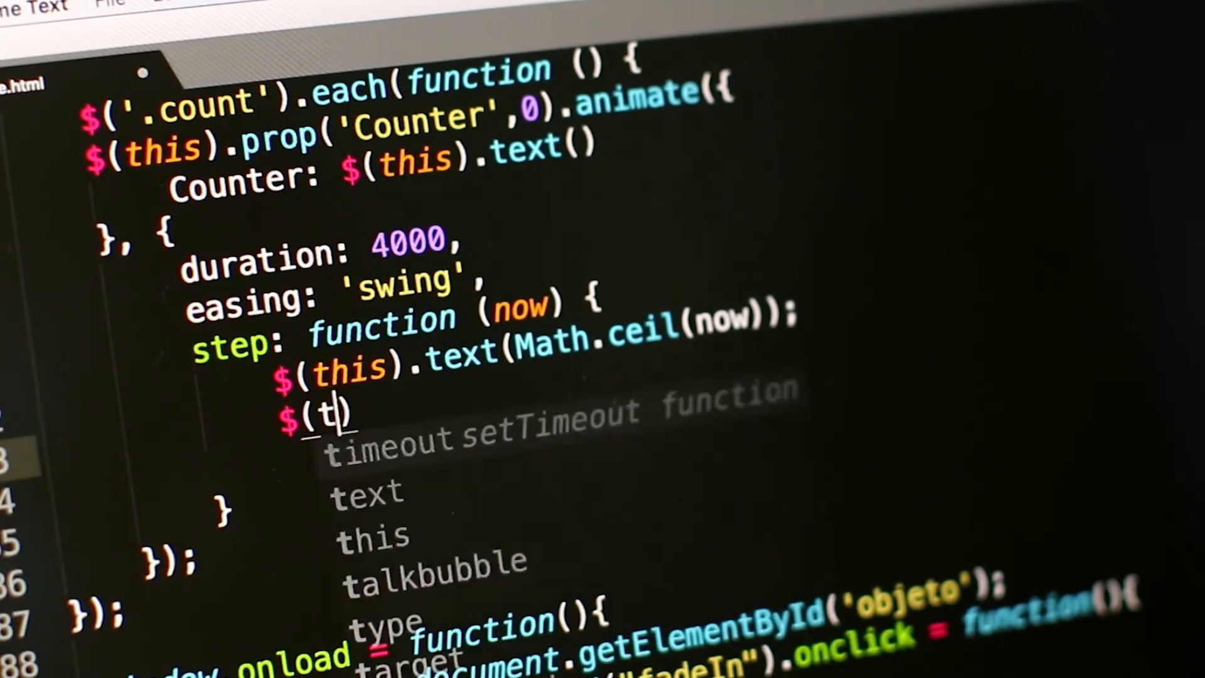